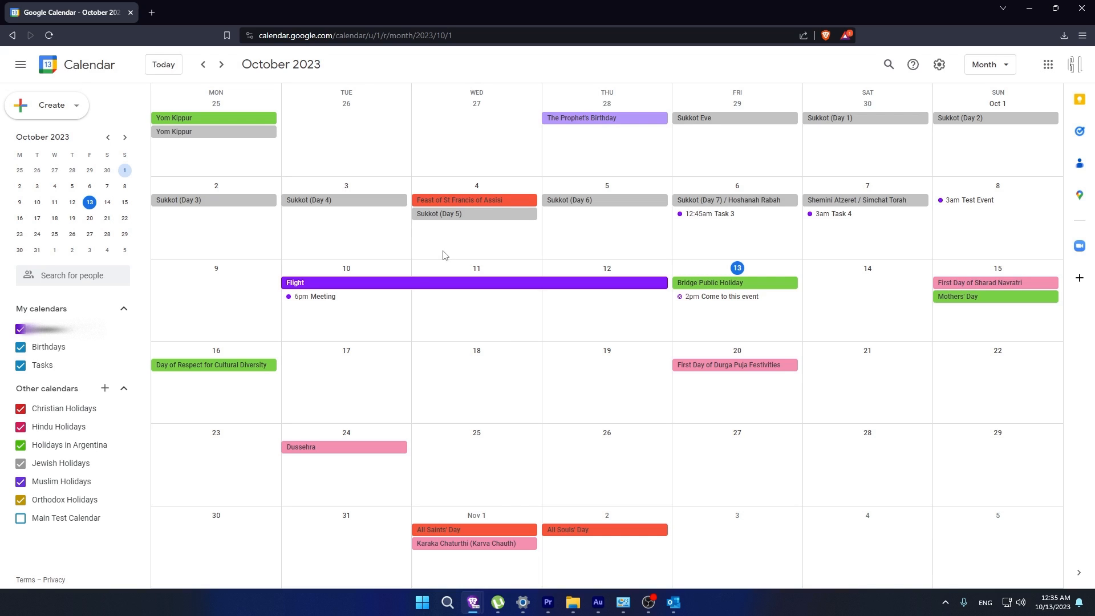
mouse_move(42, 330)
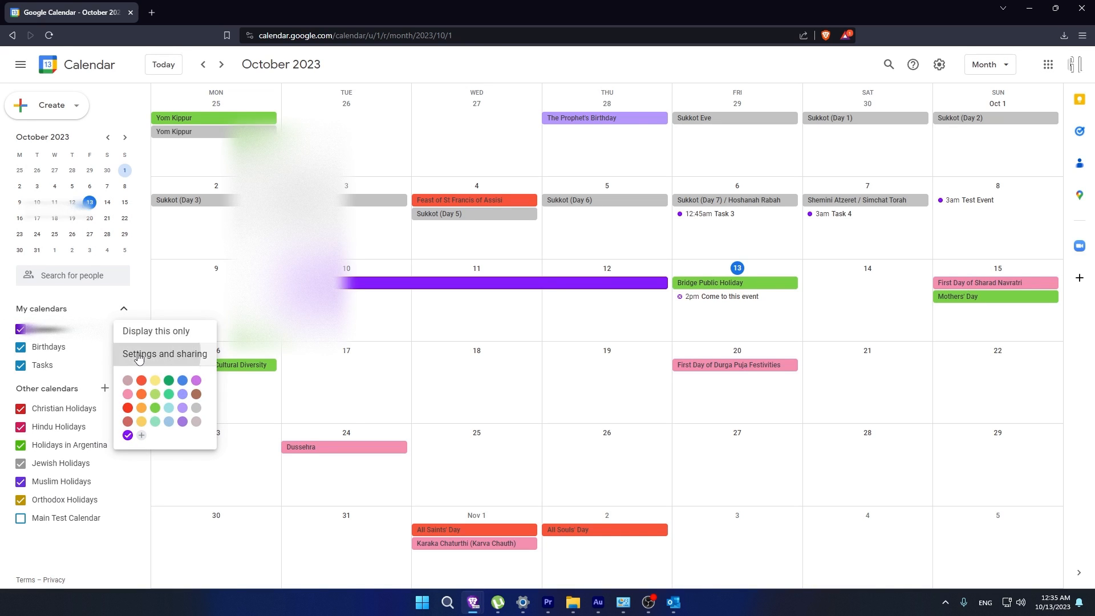
- Open Settings and sharing for the personal calendar under My calendars
left_click(163, 354)
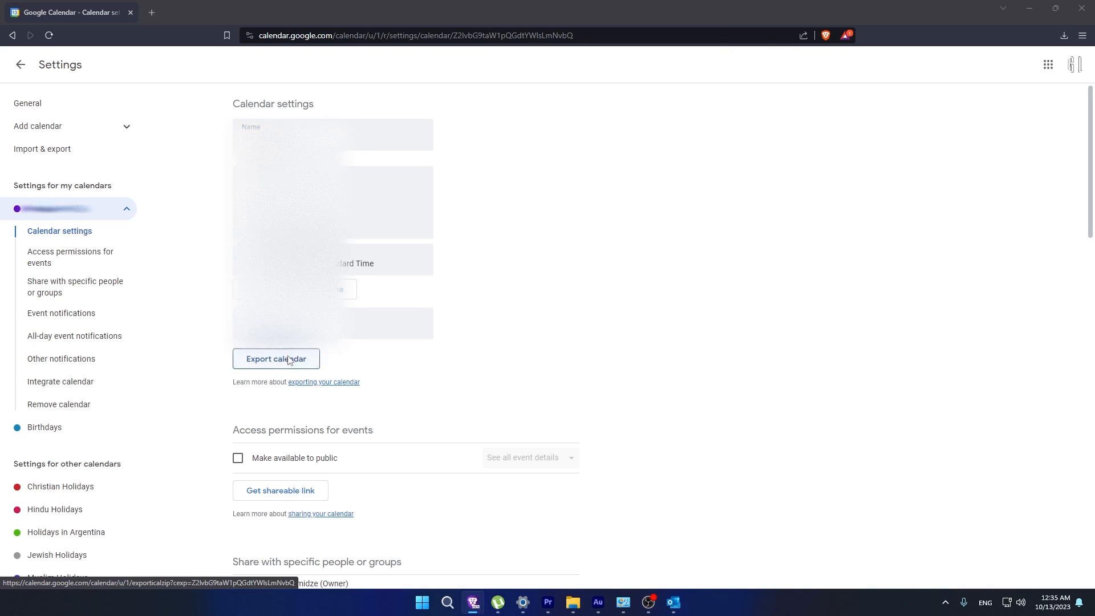
- Export the personal calendar, saving its zip file to Downloads
left_click(274, 358)
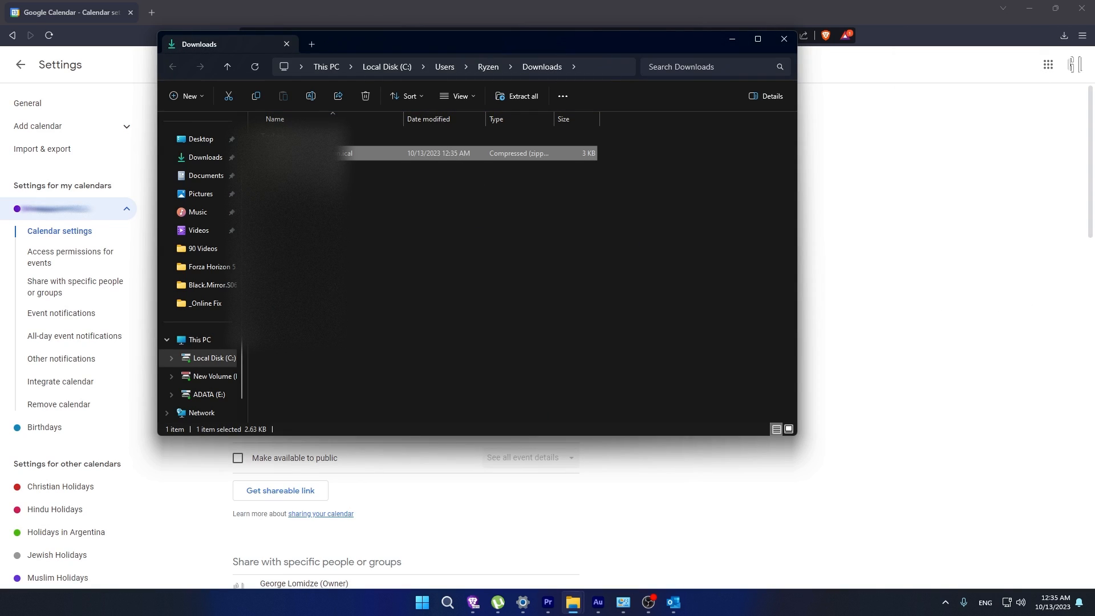
- Open the extracted .ics file in Outlook and overlay it on the main calendar
left_click(672, 607)
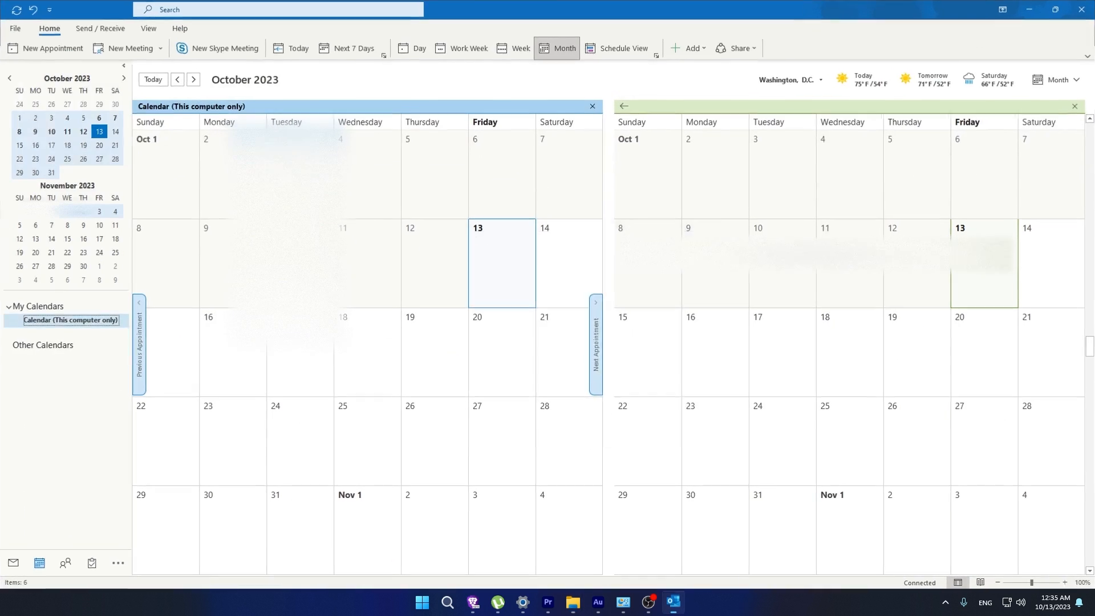
left_click(592, 106)
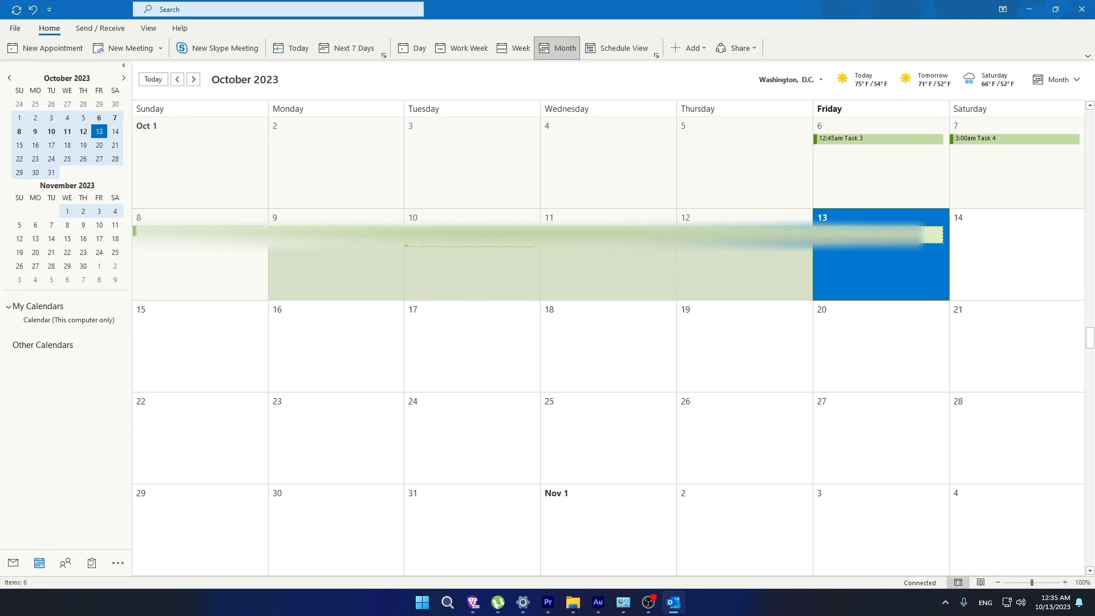
left_click(13, 28)
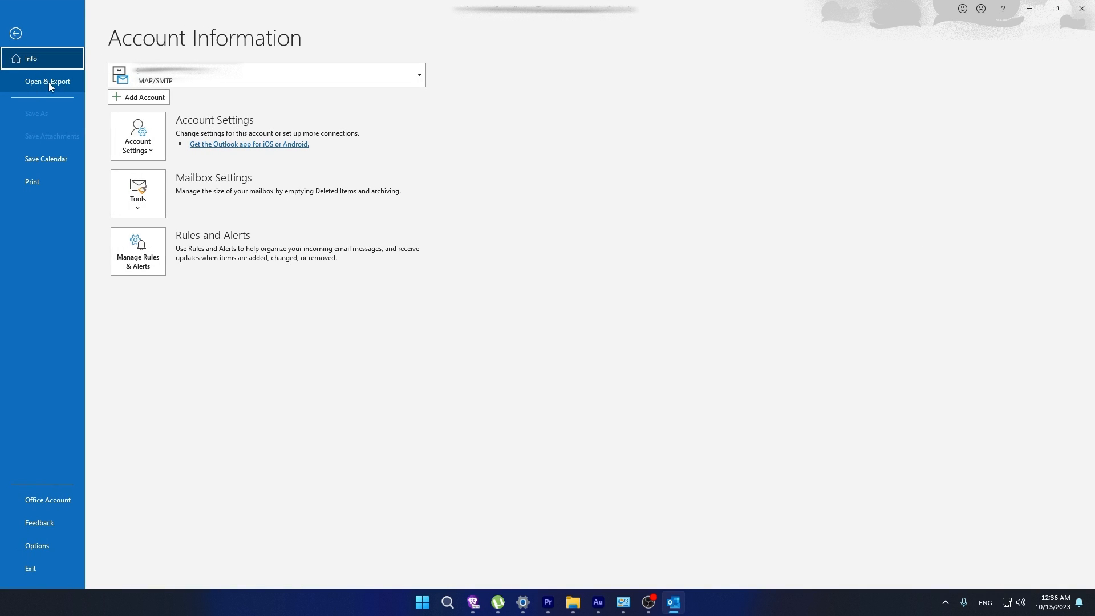
- Launch Outlook's Import and Export Wizard from File > Open & Export
left_click(46, 81)
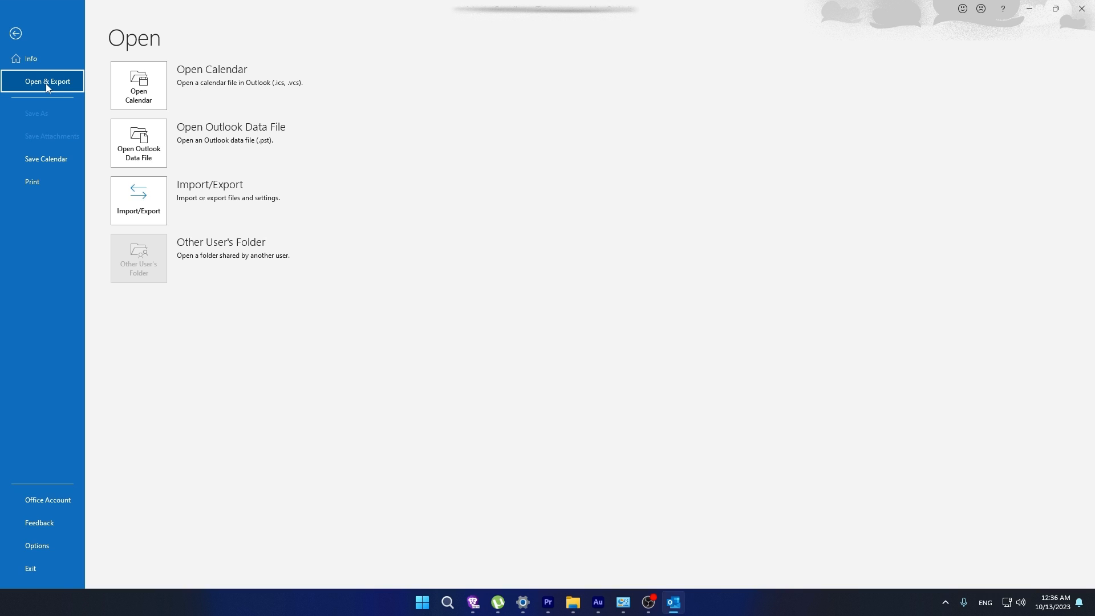
left_click(138, 201)
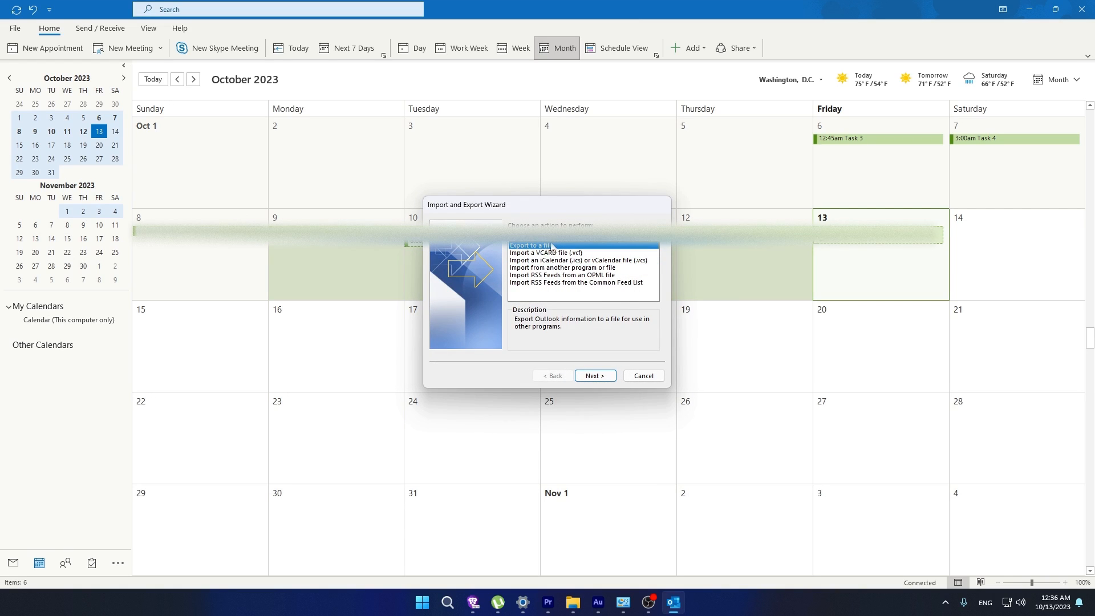
- Export to Comma Separated Values from the Calendar folder, saving to the Desktop
left_click(595, 376)
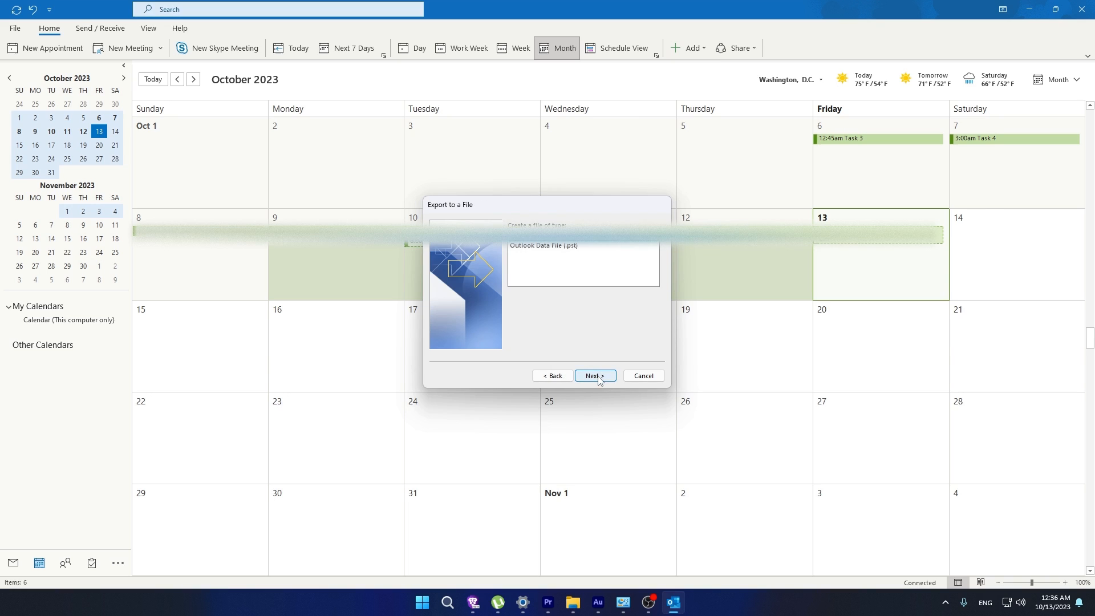
left_click(595, 376)
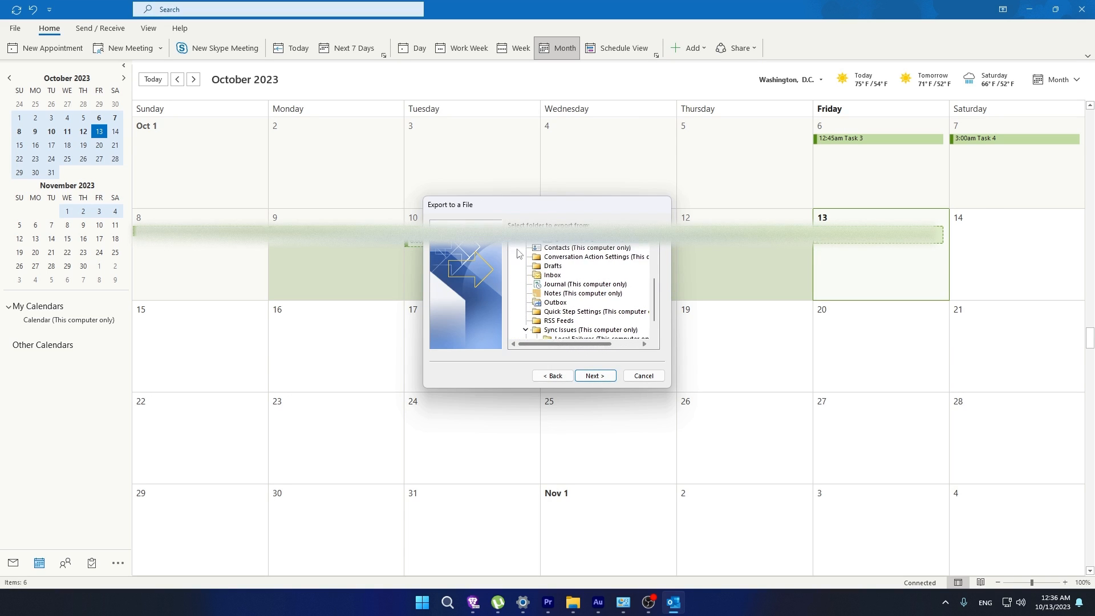
scroll("up", 3)
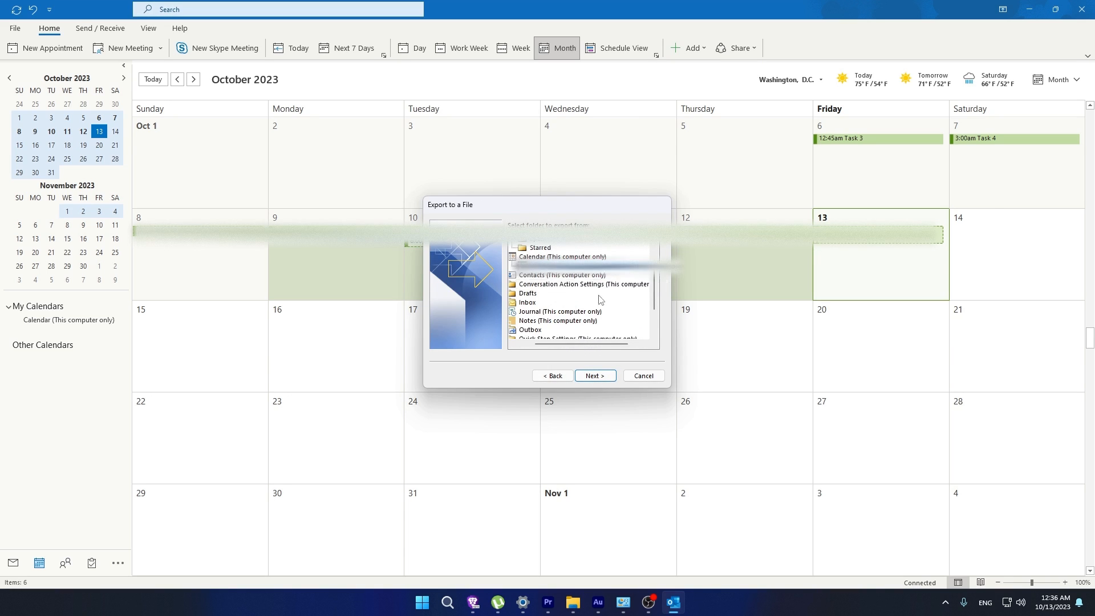
left_click(594, 375)
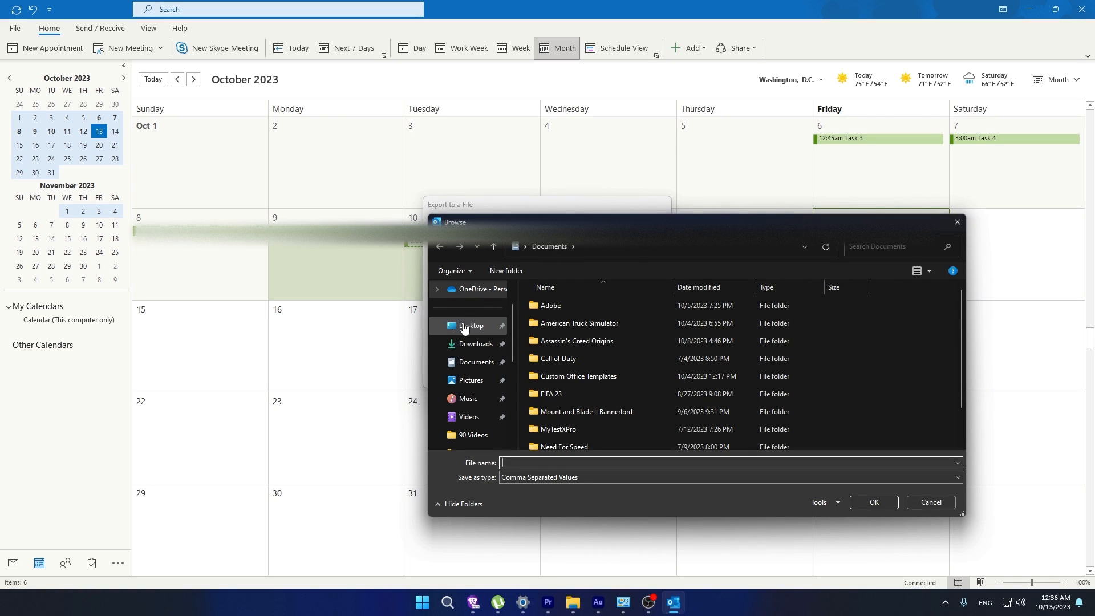
left_click(470, 326)
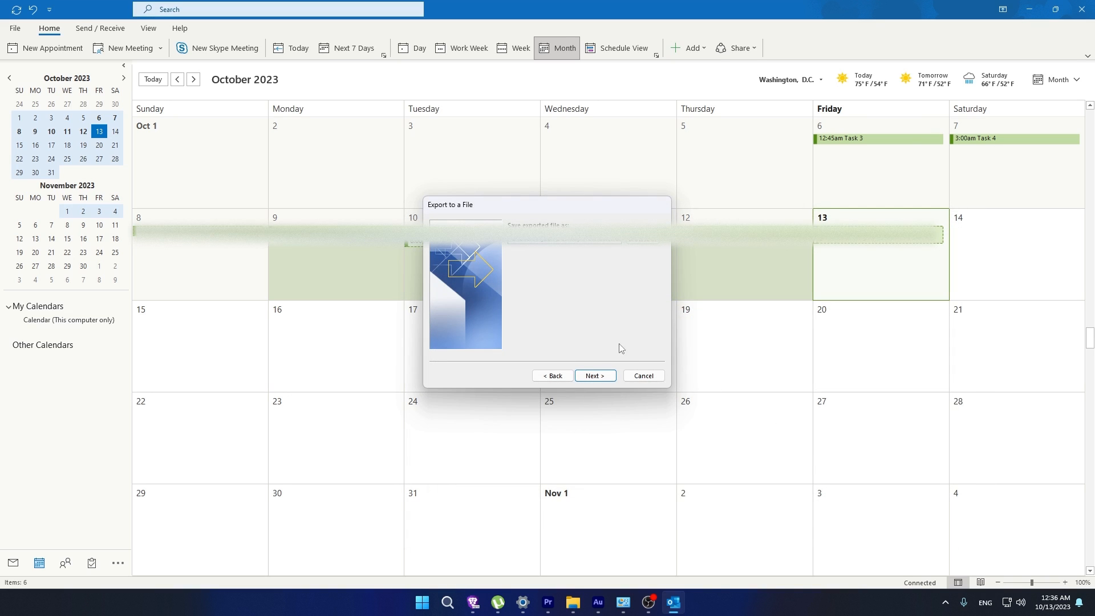
- Finish the export with the 9/1/2023–1/1/2024 range and open New Calendar in Excel
left_click(595, 375)
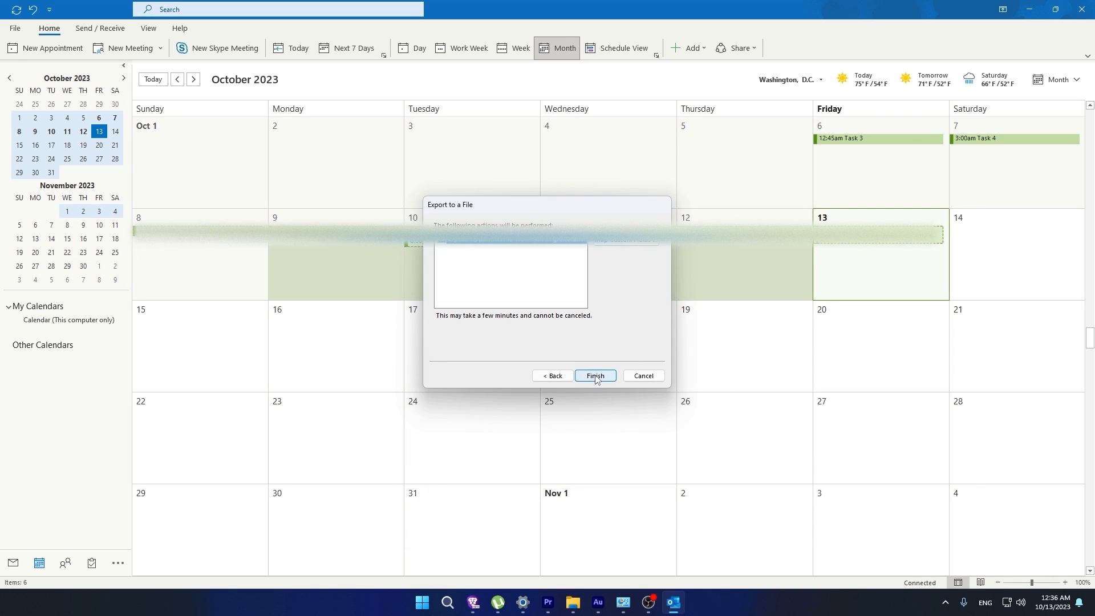
left_click(595, 376)
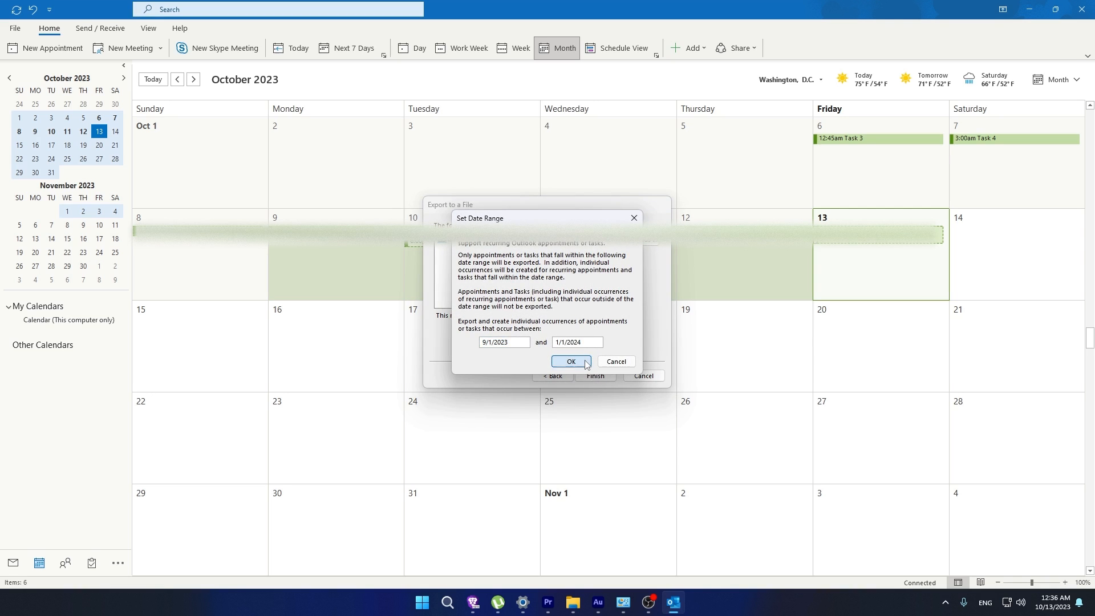
left_click(570, 361)
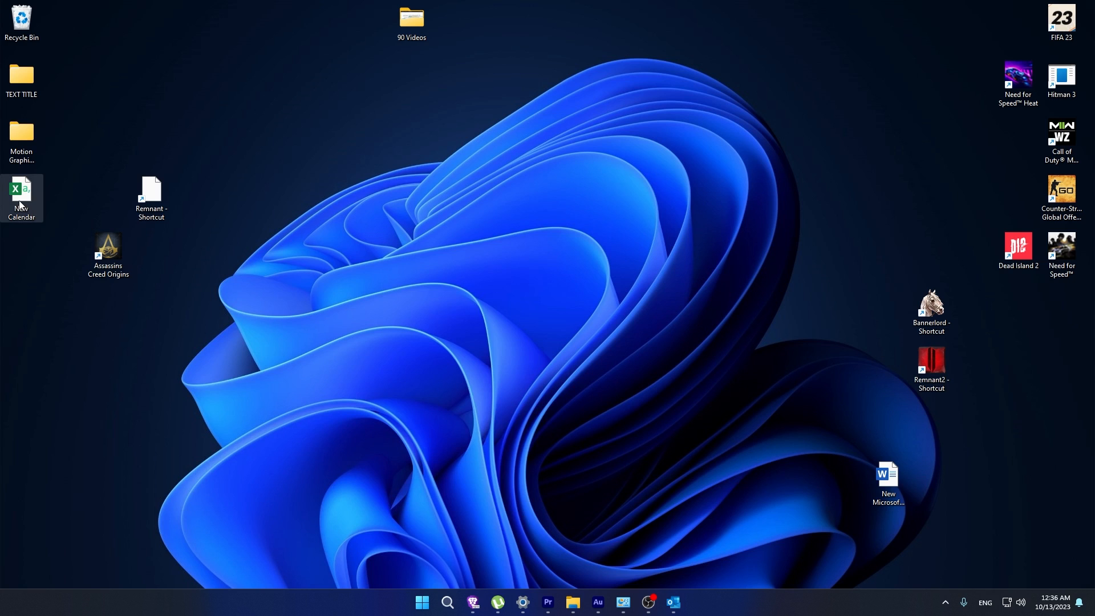
double_click(22, 198)
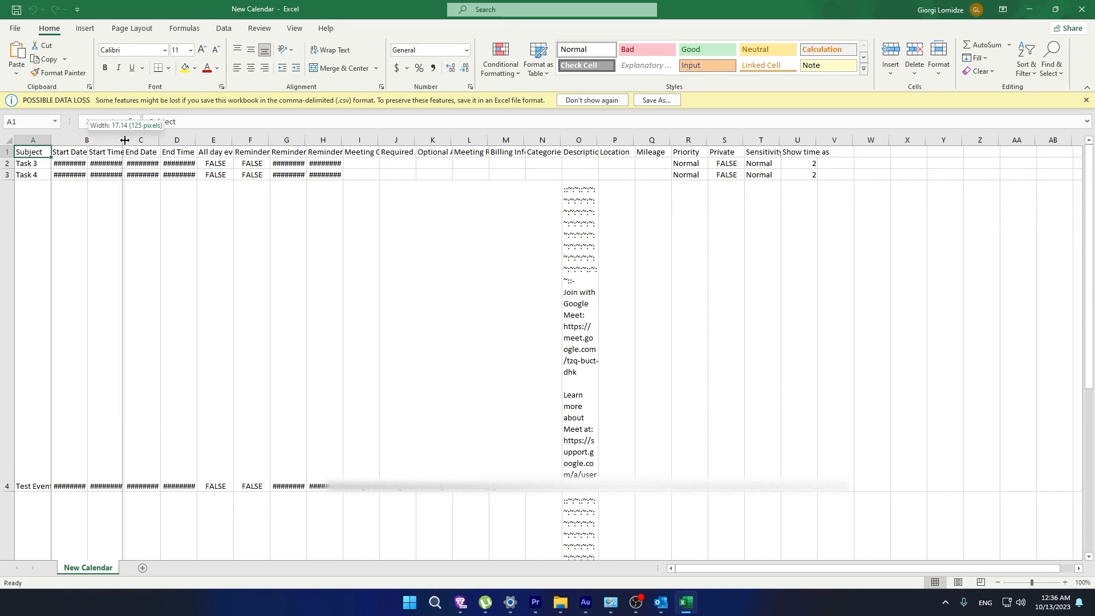
- Drag column borders so Start Date and Start Time show values like 10/6/2023 and 12:45:00 AM
left_click_drag(125, 139, 285, 139)
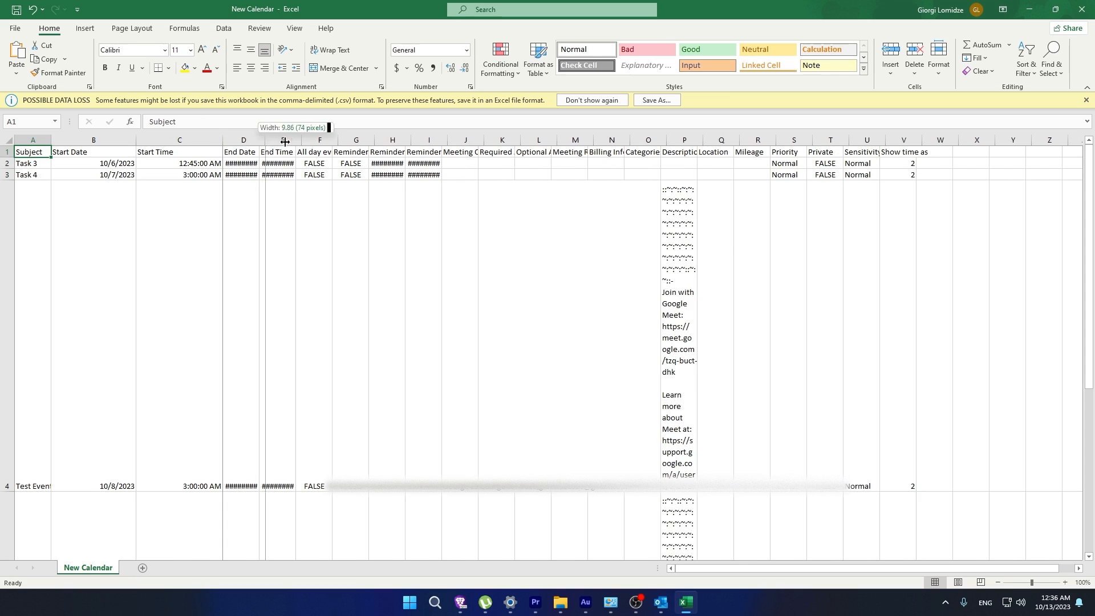